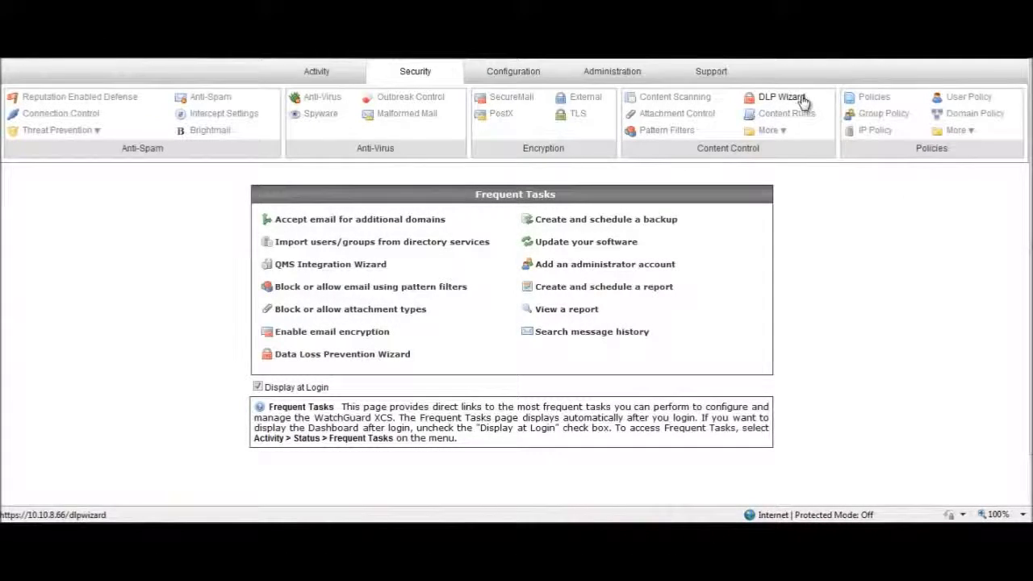
{"action": "mouse_move", "coordinate": [807, 105]}
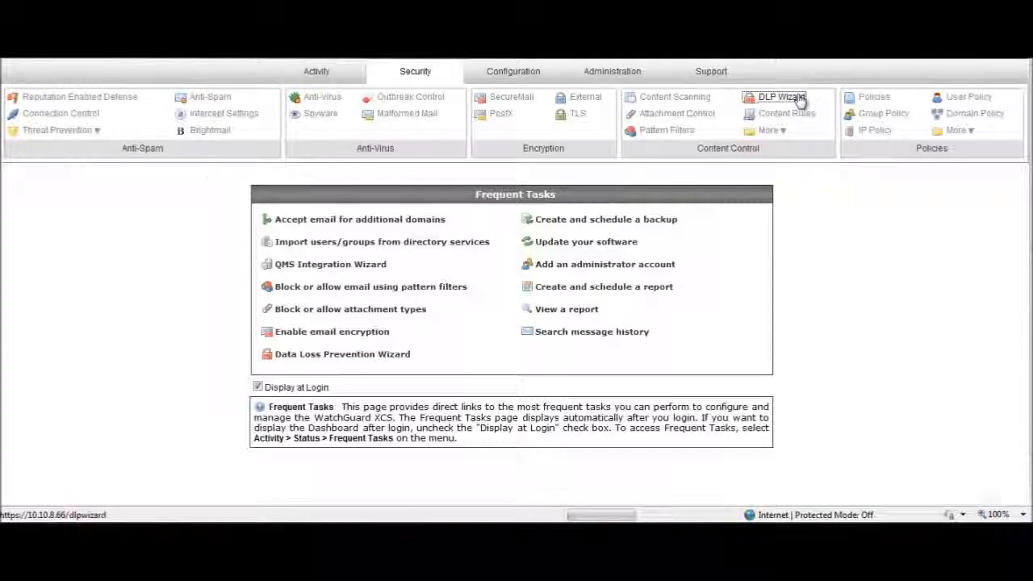
Launch the DLP Wizard from Content Control on the Security tab
{"action": "left_click", "coordinate": [779, 96]}
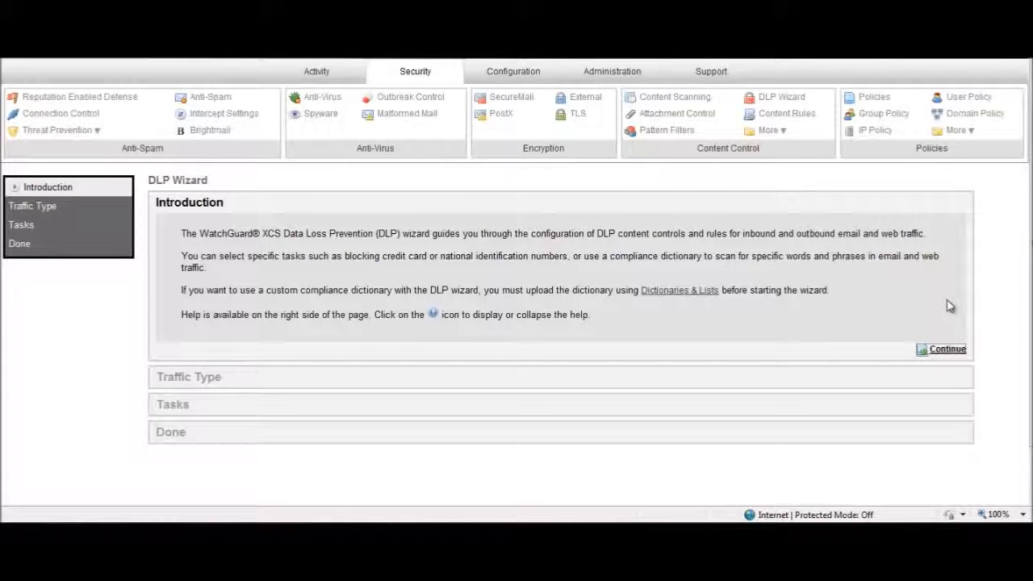
Set the wizard's traffic to scan to Any
{"action": "left_click", "coordinate": [946, 349]}
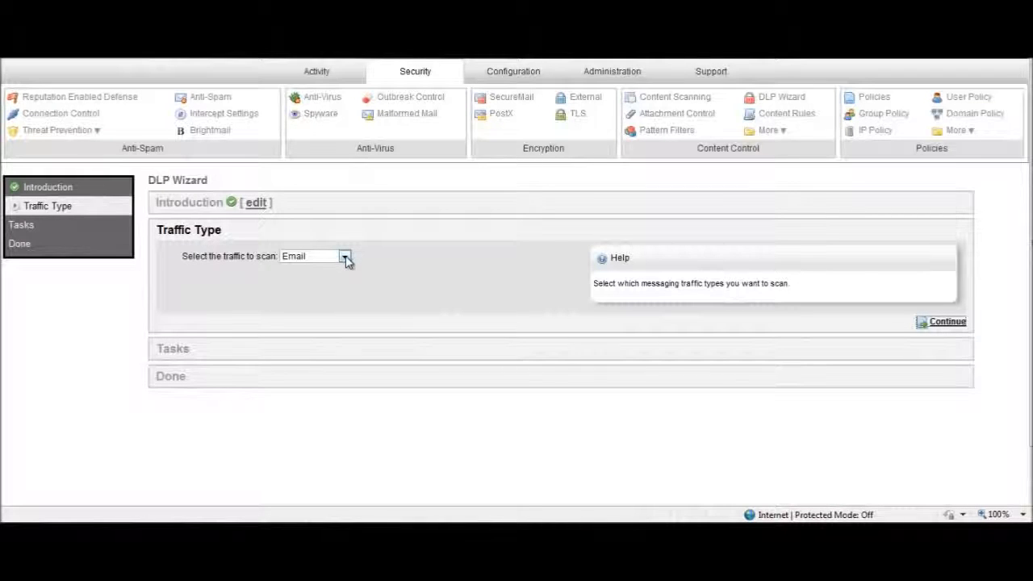
{"action": "left_click", "coordinate": [344, 256]}
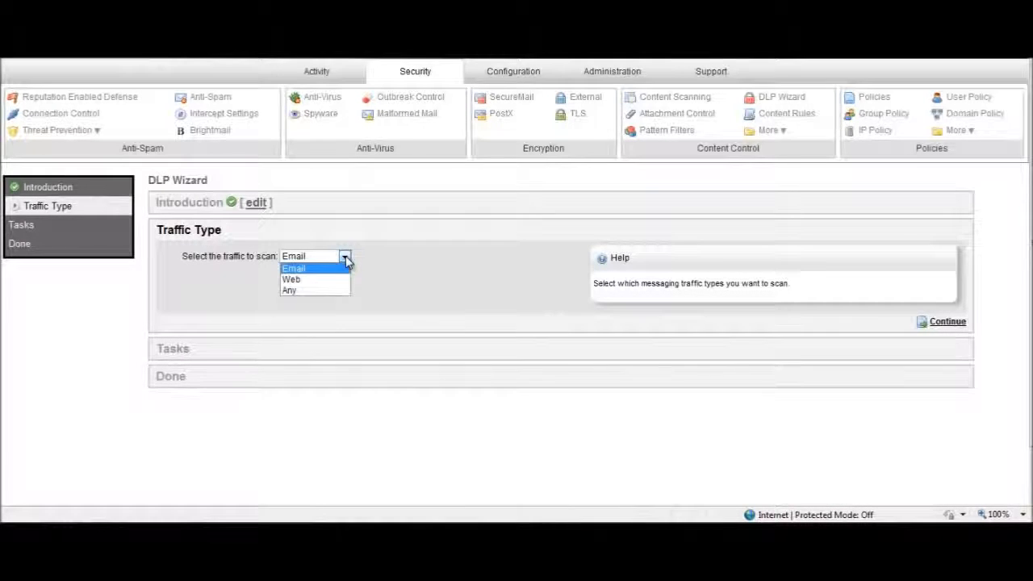
{"action": "left_click", "coordinate": [289, 290]}
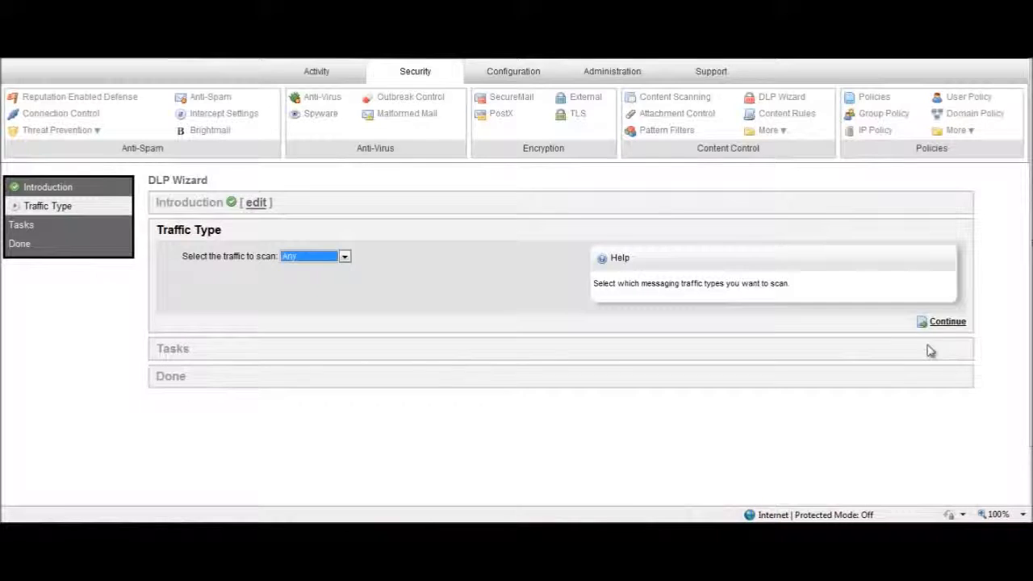
Select the four blocking tasks: credit card, national ID, and email and web compliance
{"action": "left_click", "coordinate": [947, 321]}
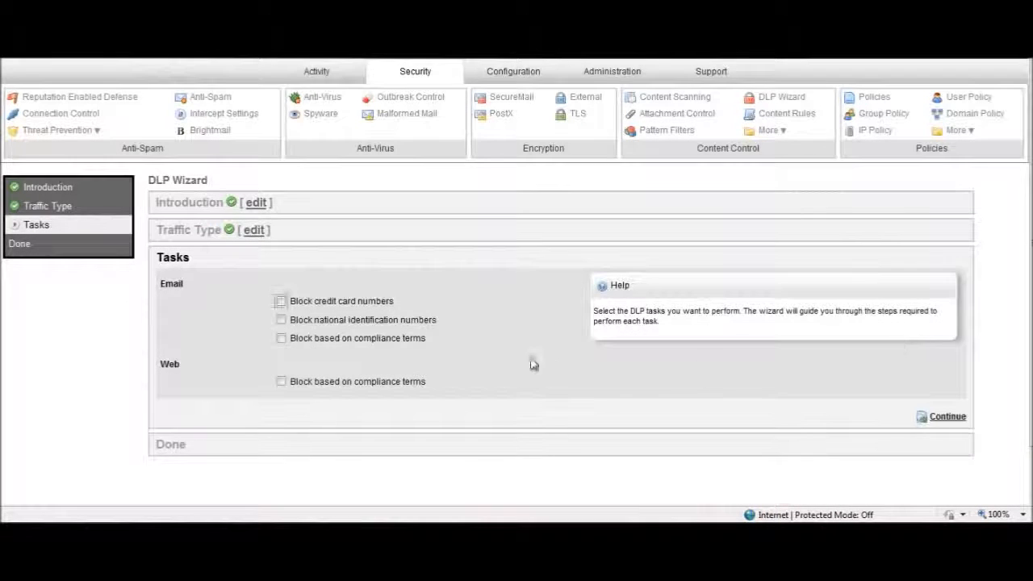
{"action": "mouse_move", "coordinate": [428, 303]}
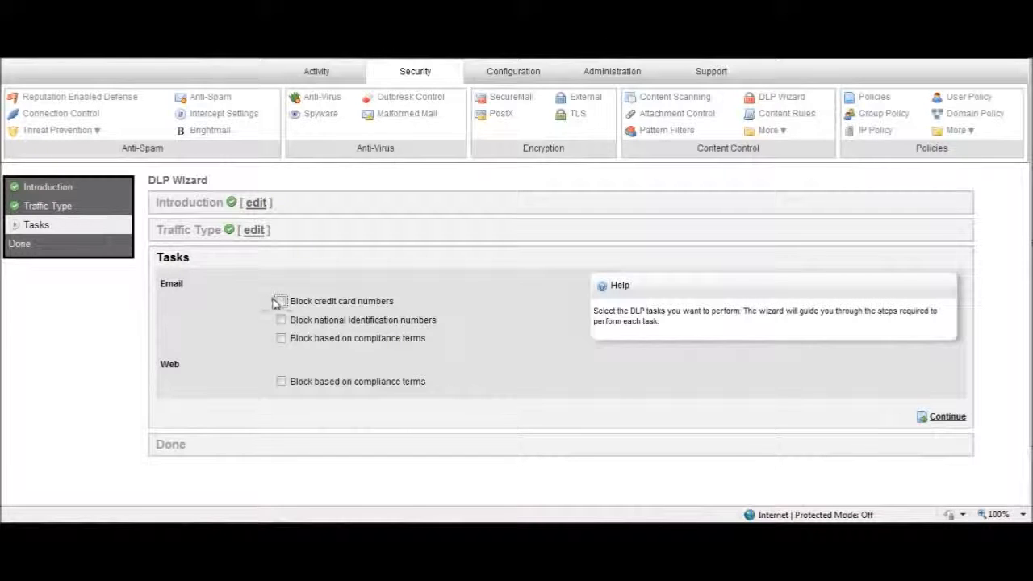
{"action": "left_click", "coordinate": [281, 300]}
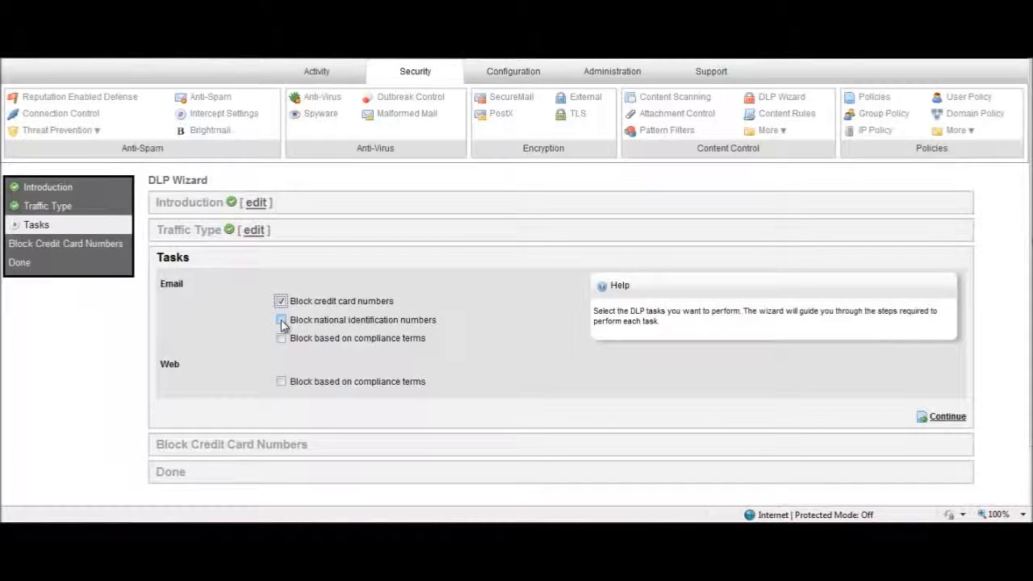
{"action": "left_click", "coordinate": [281, 320]}
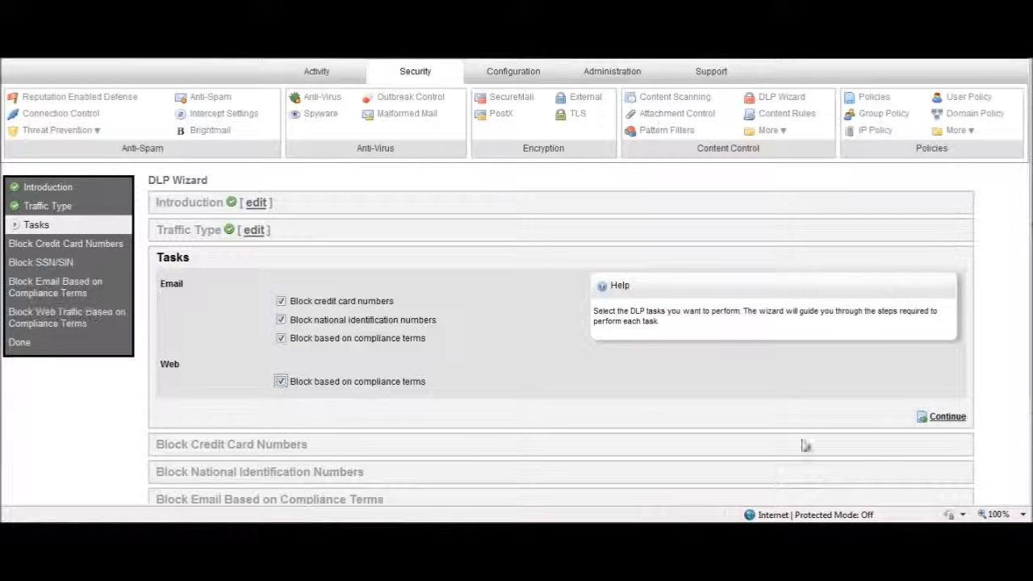
Detect Visa, MasterCard and American Express numbers in any direction, with Encrypt as the action
{"action": "left_click", "coordinate": [948, 417]}
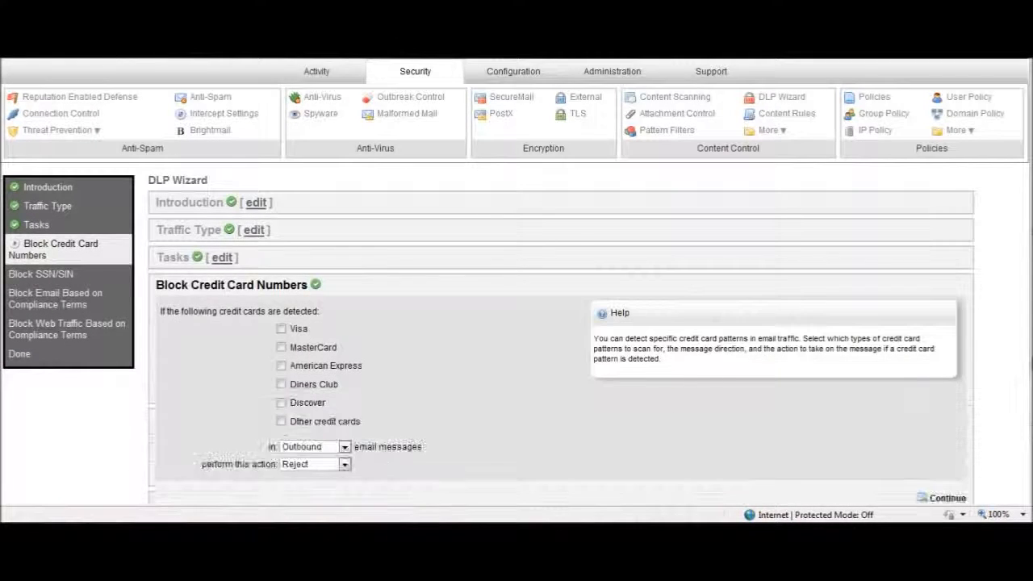
{"action": "scroll", "scroll_direction": "up", "scroll_amount": 3}
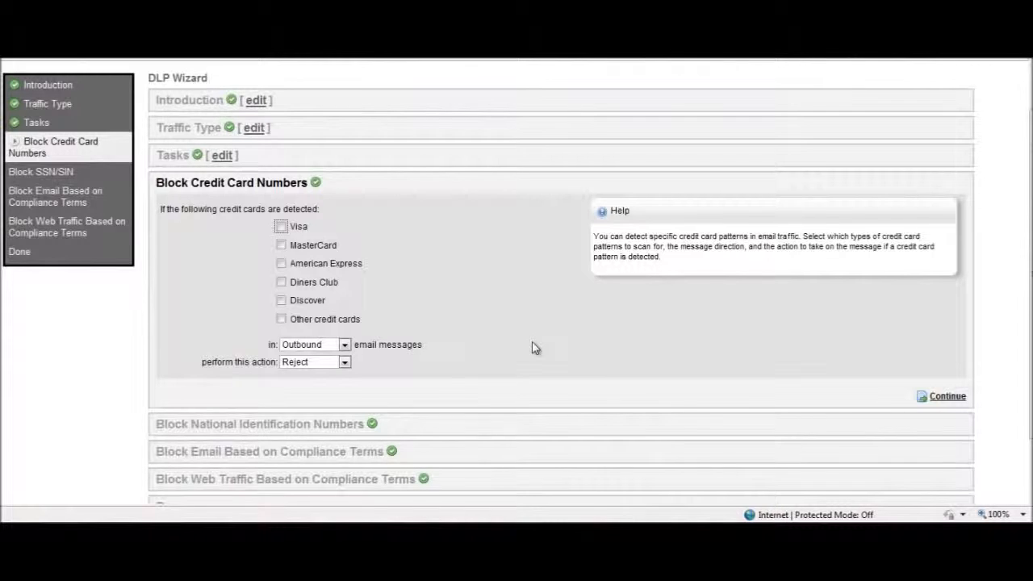
{"action": "mouse_move", "coordinate": [460, 321]}
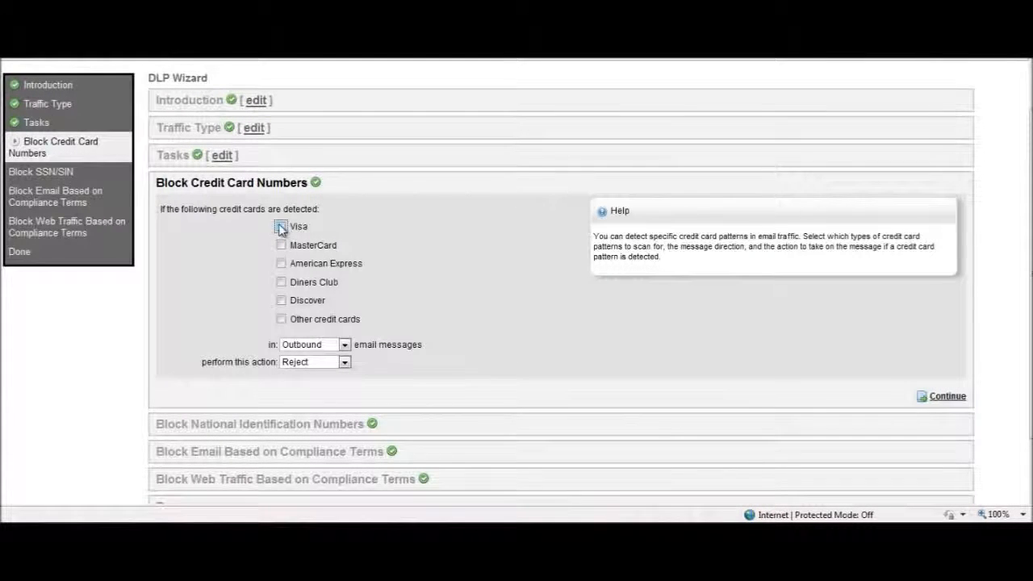
{"action": "left_click", "coordinate": [281, 246]}
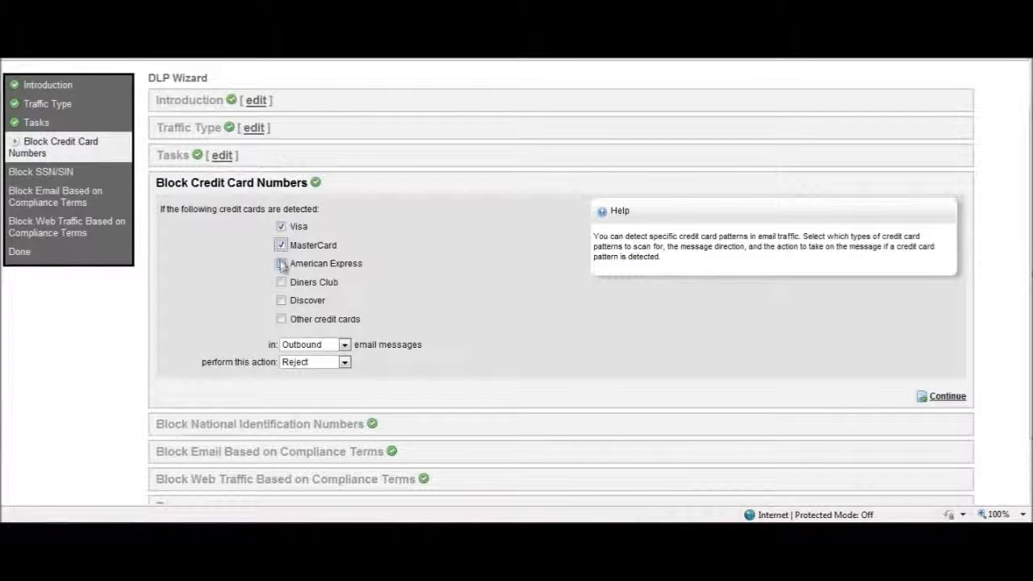
{"action": "left_click", "coordinate": [345, 344]}
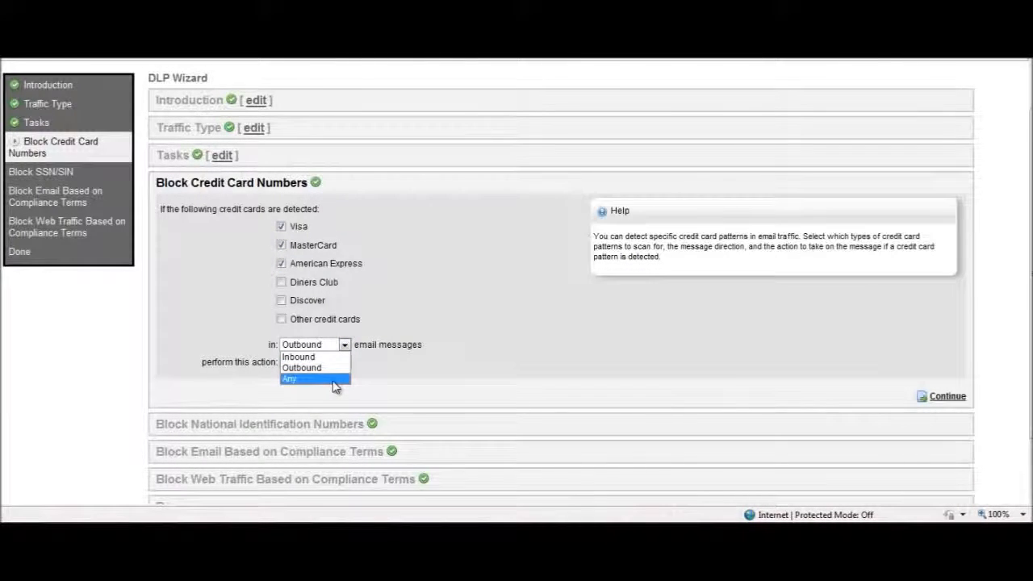
{"action": "left_click", "coordinate": [289, 379]}
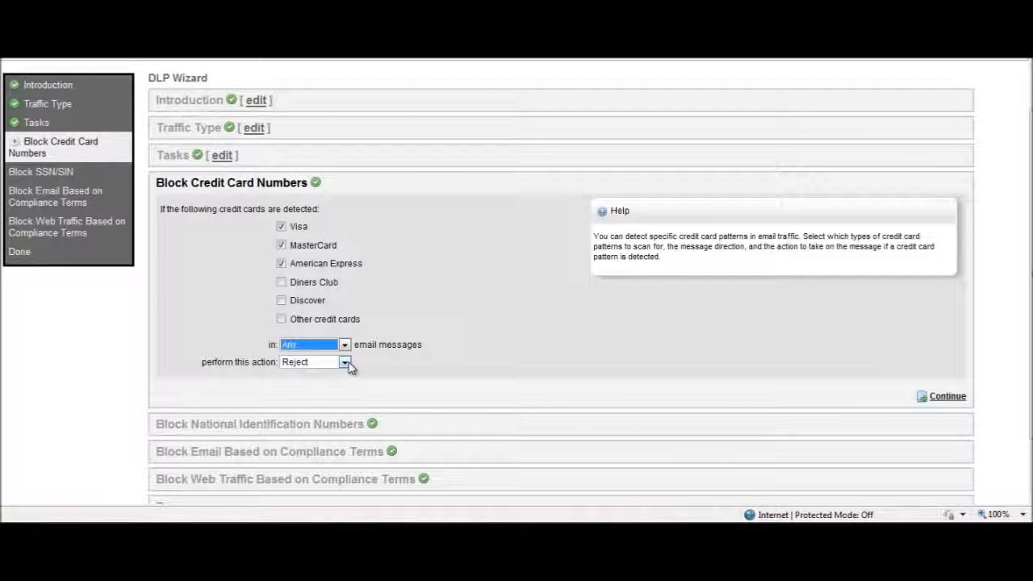
{"action": "left_click", "coordinate": [345, 362]}
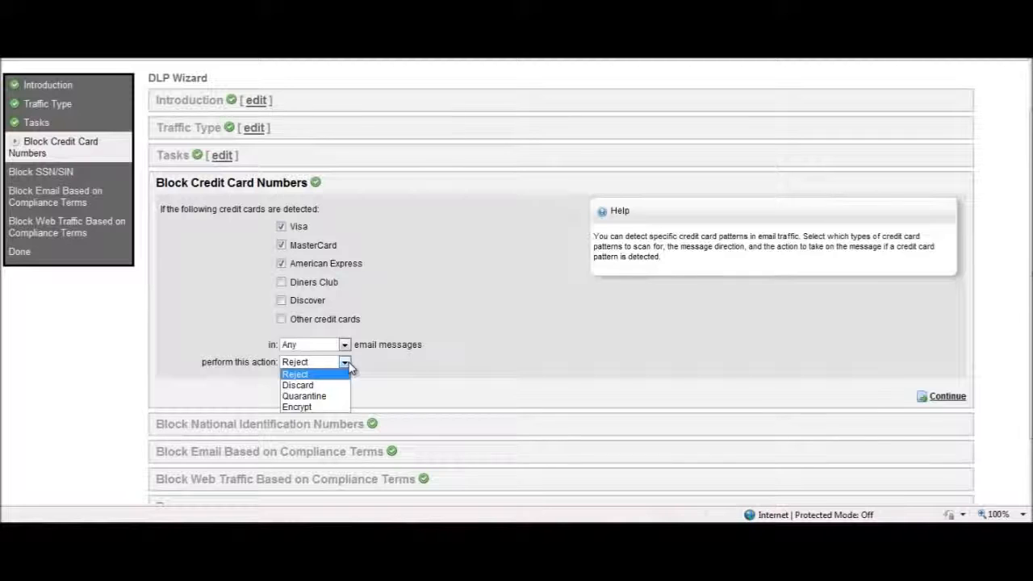
{"action": "mouse_move", "coordinate": [311, 385]}
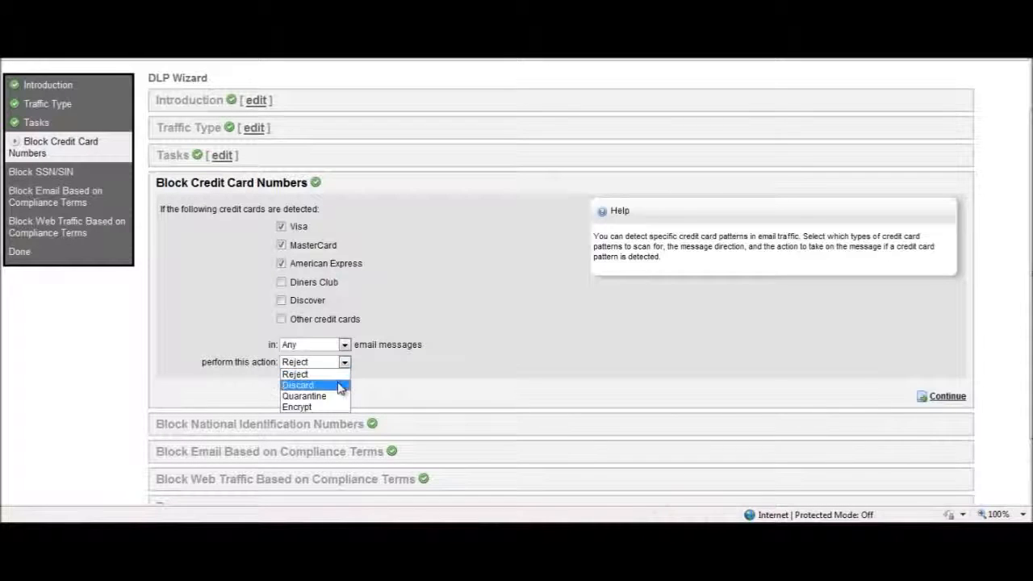
{"action": "left_click", "coordinate": [297, 407]}
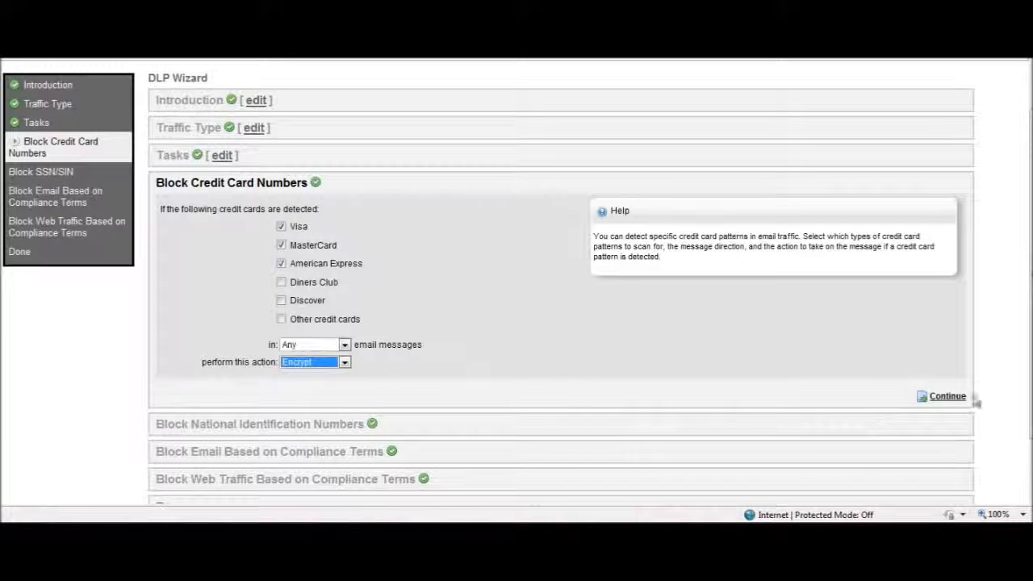
Detect SSNs and SINs in any-direction email, quarantine them, and continue to compliance terms
{"action": "left_click", "coordinate": [946, 395]}
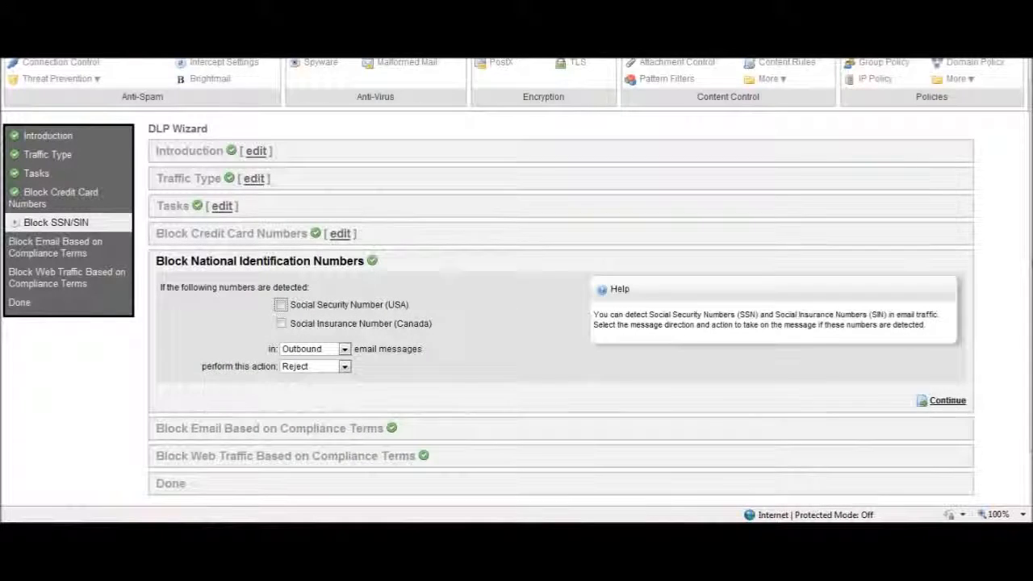
{"action": "scroll", "scroll_direction": "down", "scroll_amount": 3}
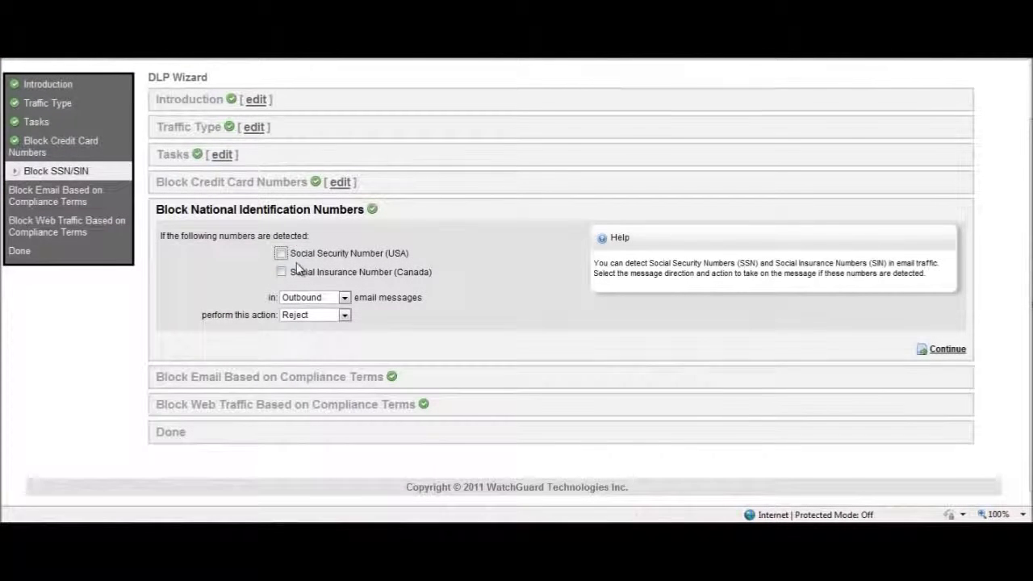
{"action": "left_click", "coordinate": [281, 252]}
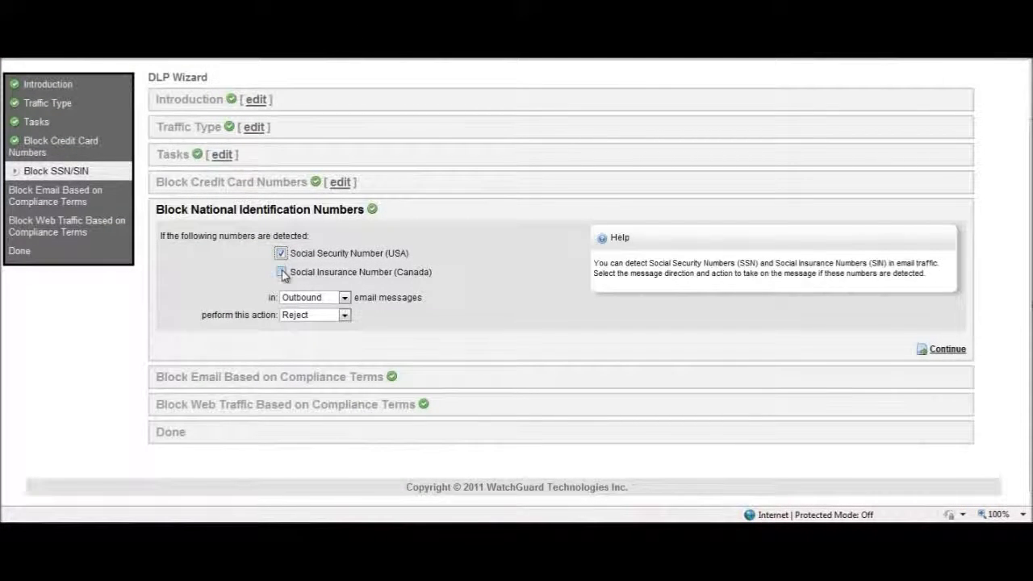
{"action": "left_click", "coordinate": [281, 272]}
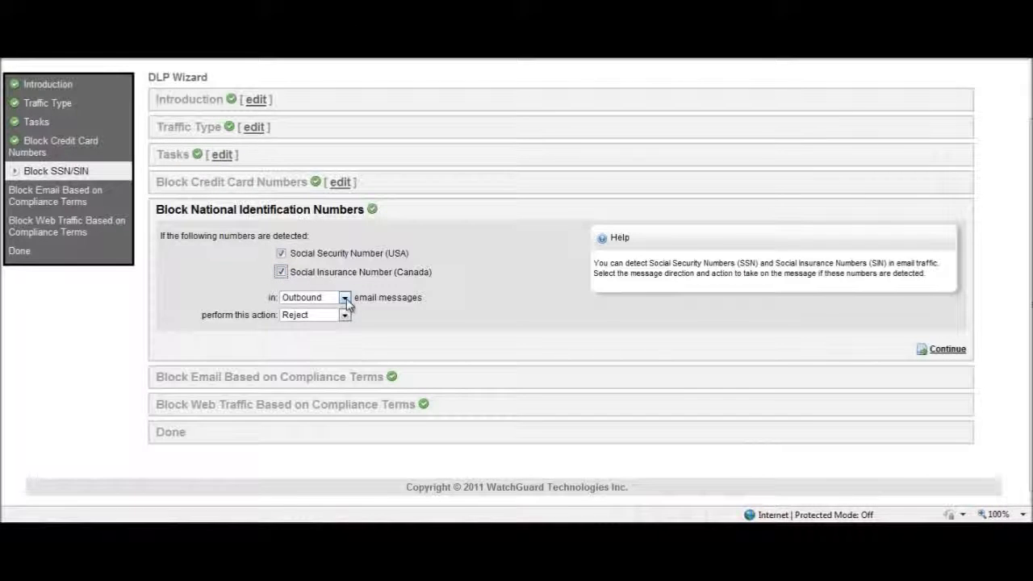
{"action": "left_click", "coordinate": [345, 297]}
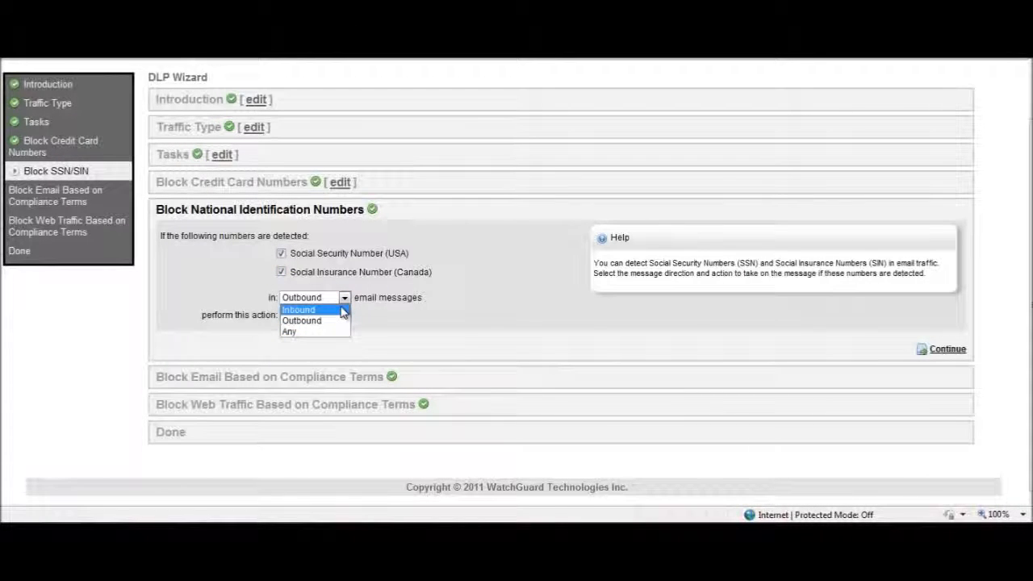
{"action": "left_click", "coordinate": [289, 331]}
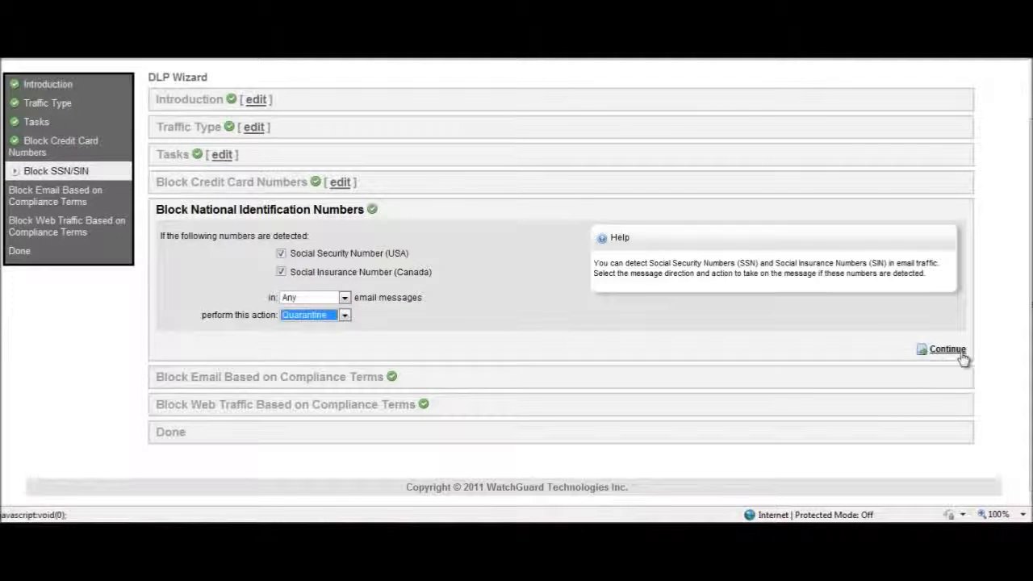
{"action": "left_click", "coordinate": [946, 349]}
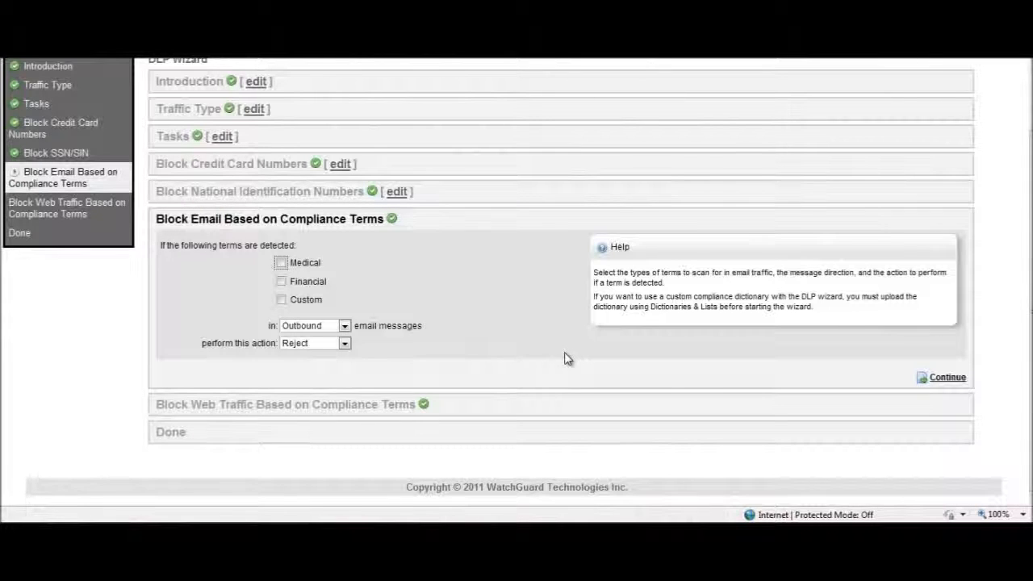
Check Medical, Financial and Custom terms and add the Short list OCF dictionary
{"action": "left_click", "coordinate": [280, 262]}
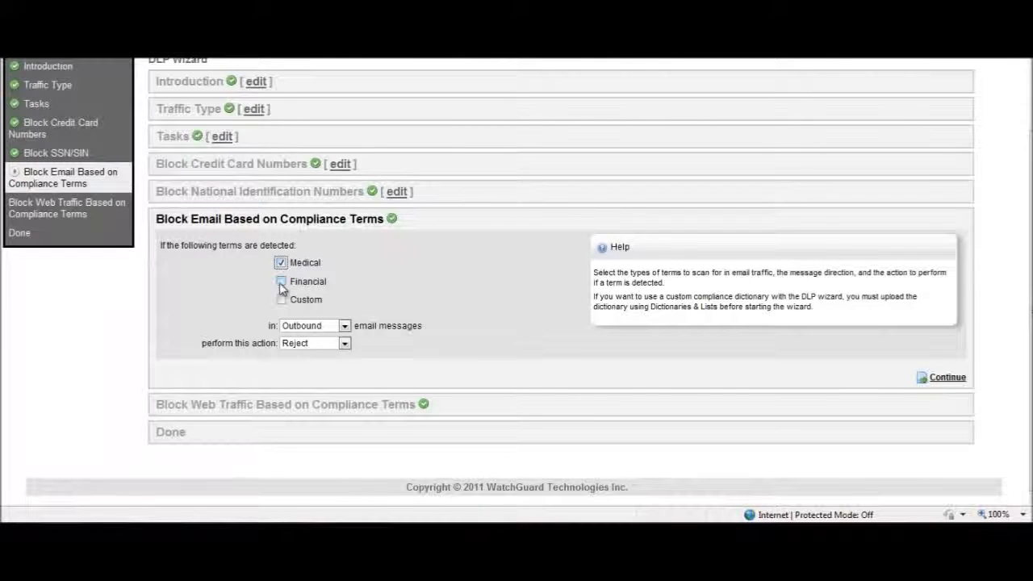
{"action": "left_click", "coordinate": [281, 281]}
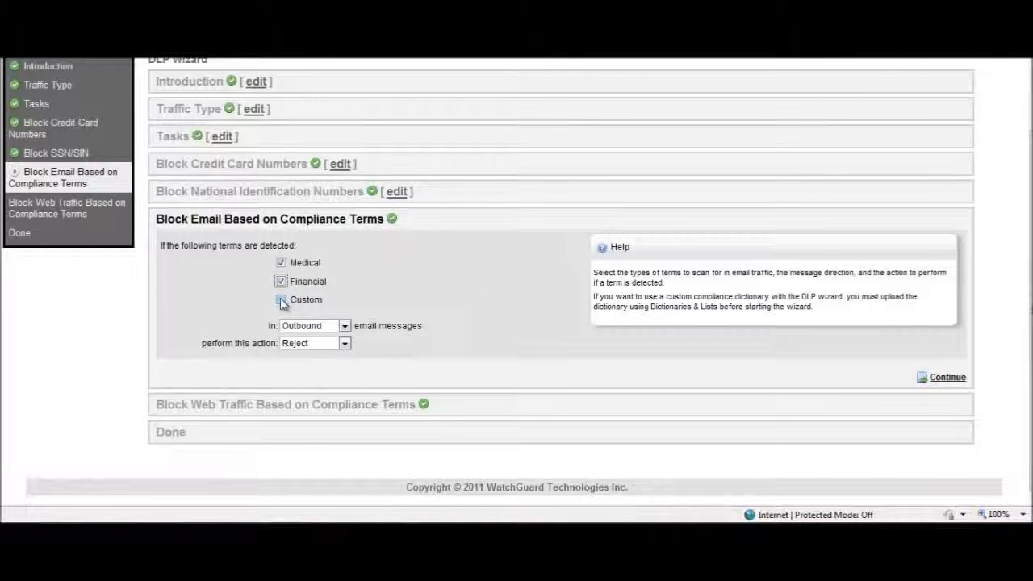
{"action": "left_click", "coordinate": [281, 299]}
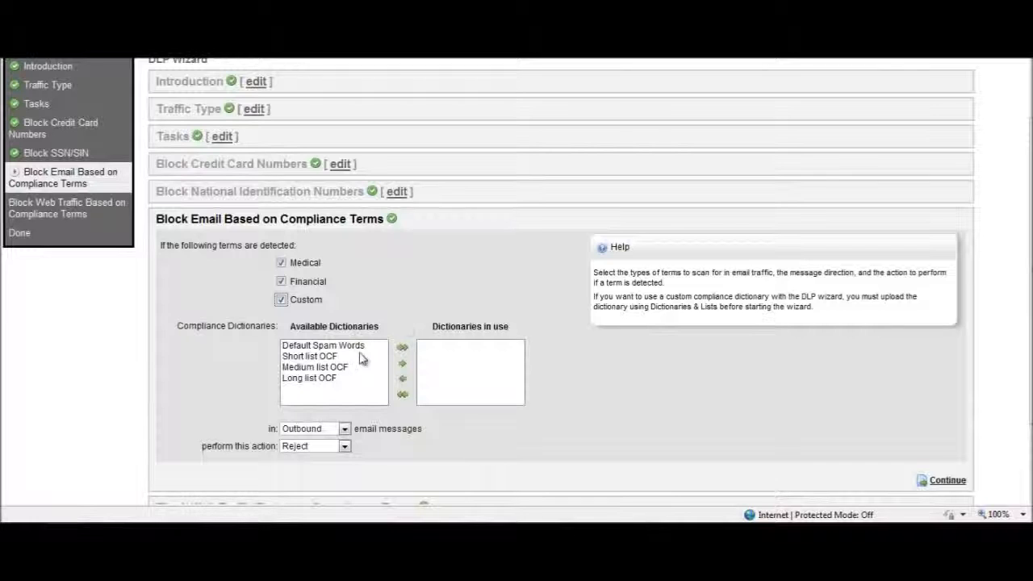
{"action": "left_click", "coordinate": [310, 356]}
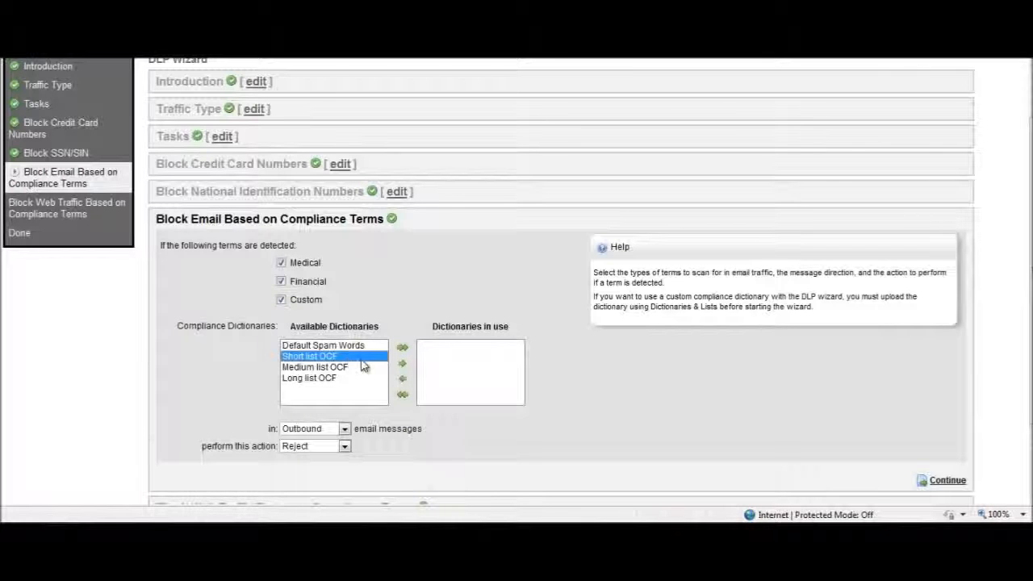
{"action": "left_click", "coordinate": [402, 347]}
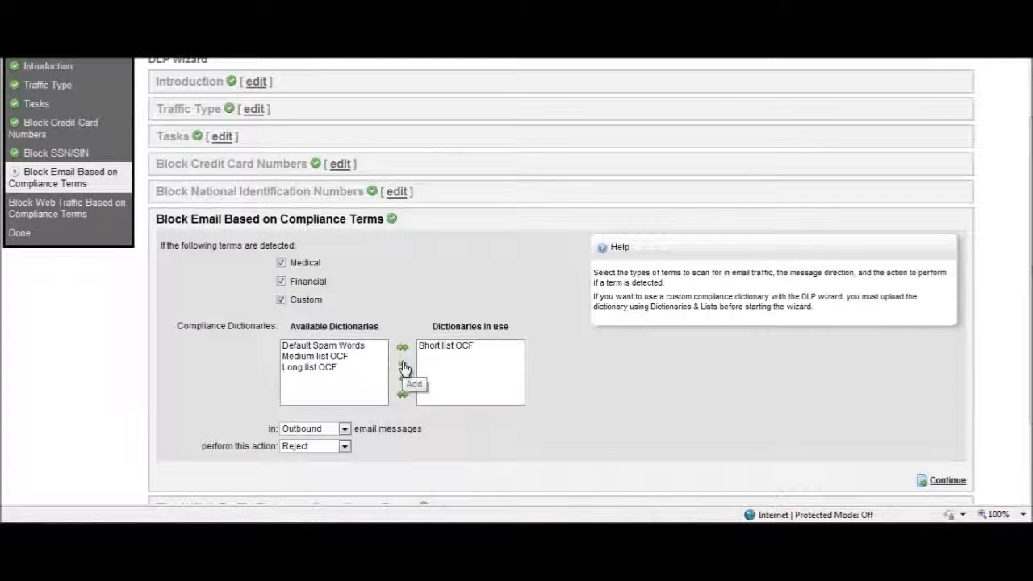
Apply the email compliance rule in any direction with Quarantine, then continue to web traffic
{"action": "scroll", "scroll_direction": "down", "scroll_amount": 3}
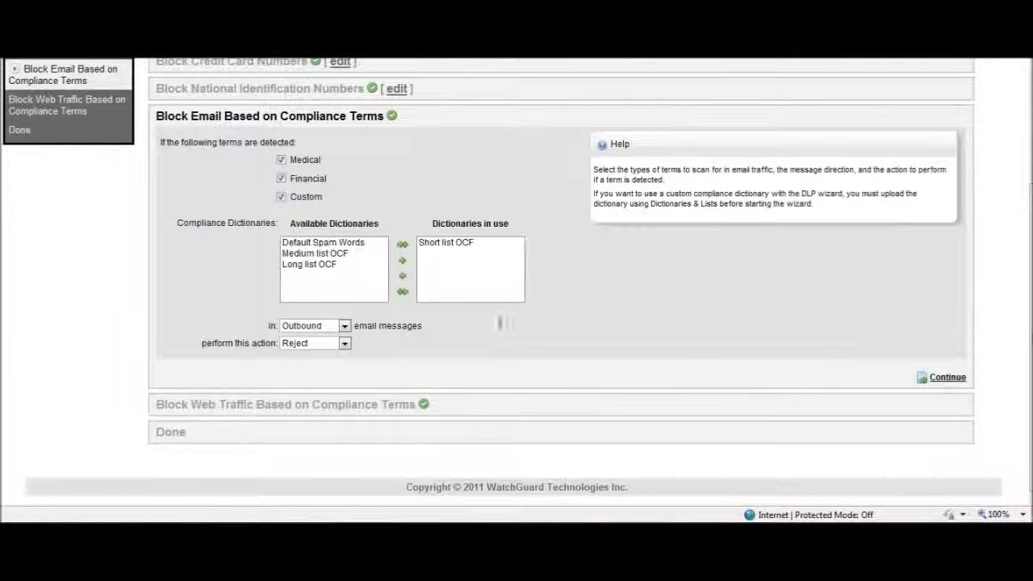
{"action": "left_click", "coordinate": [344, 326]}
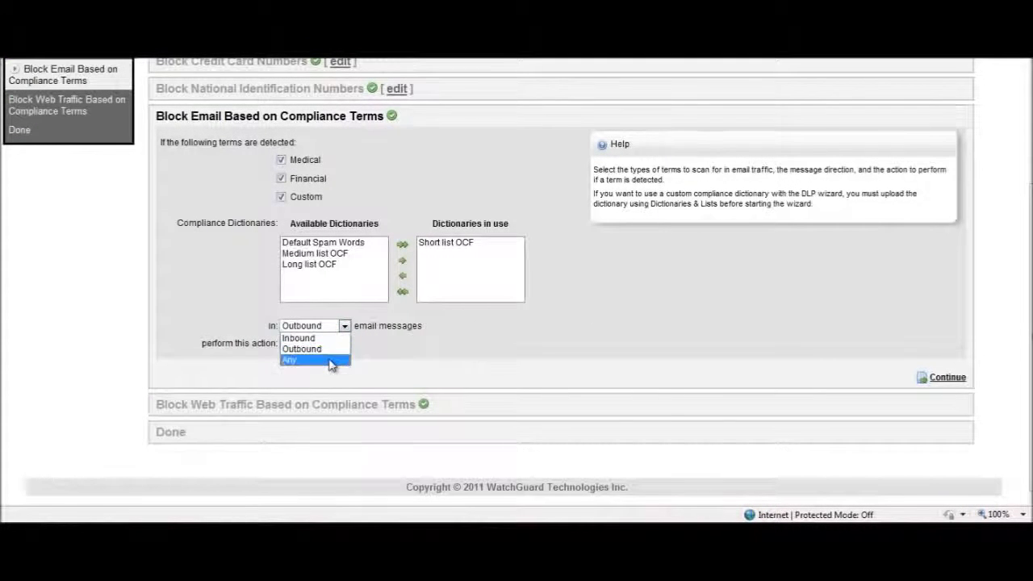
{"action": "left_click", "coordinate": [289, 360]}
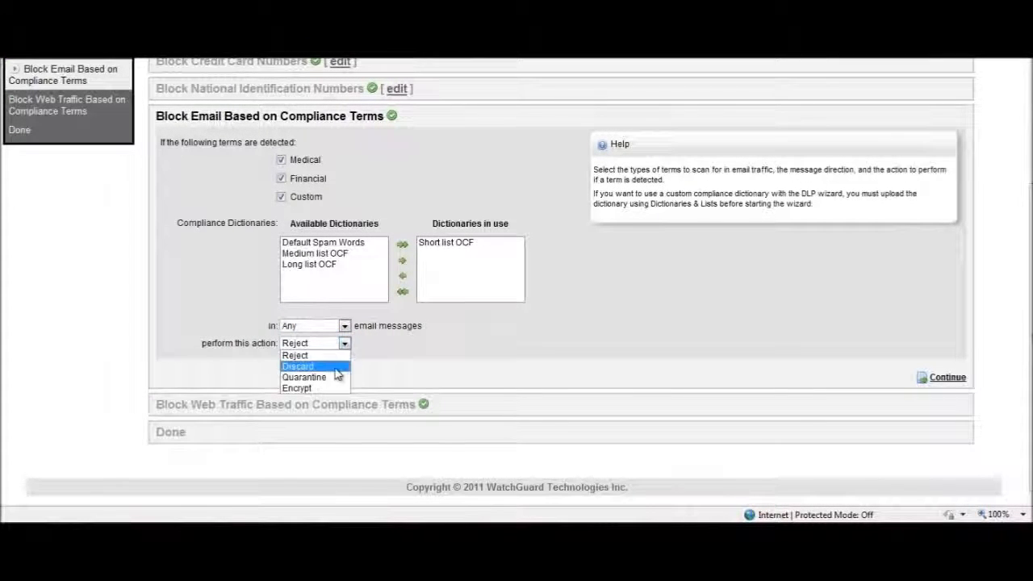
{"action": "left_click", "coordinate": [304, 377]}
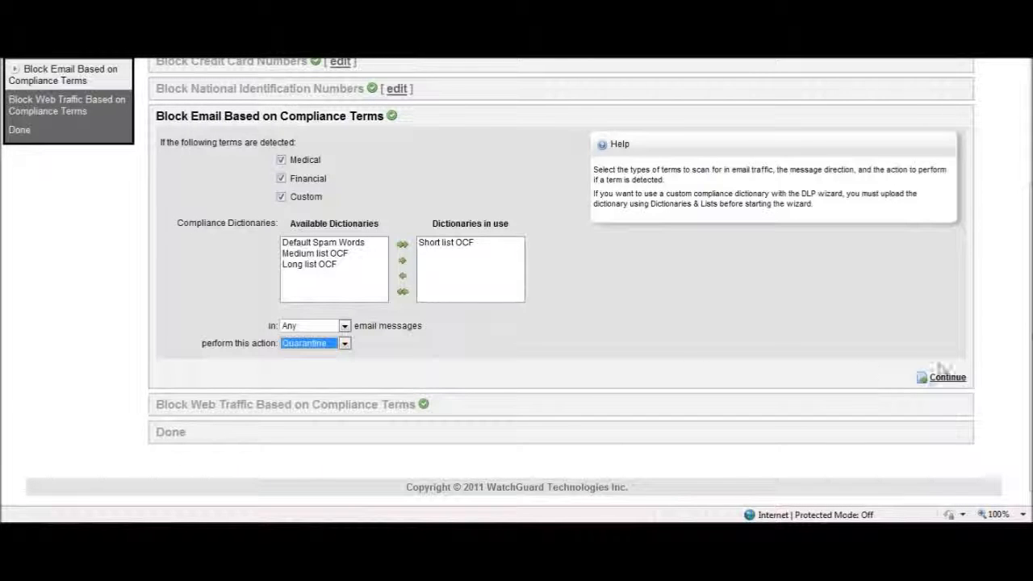
{"action": "left_click", "coordinate": [947, 377]}
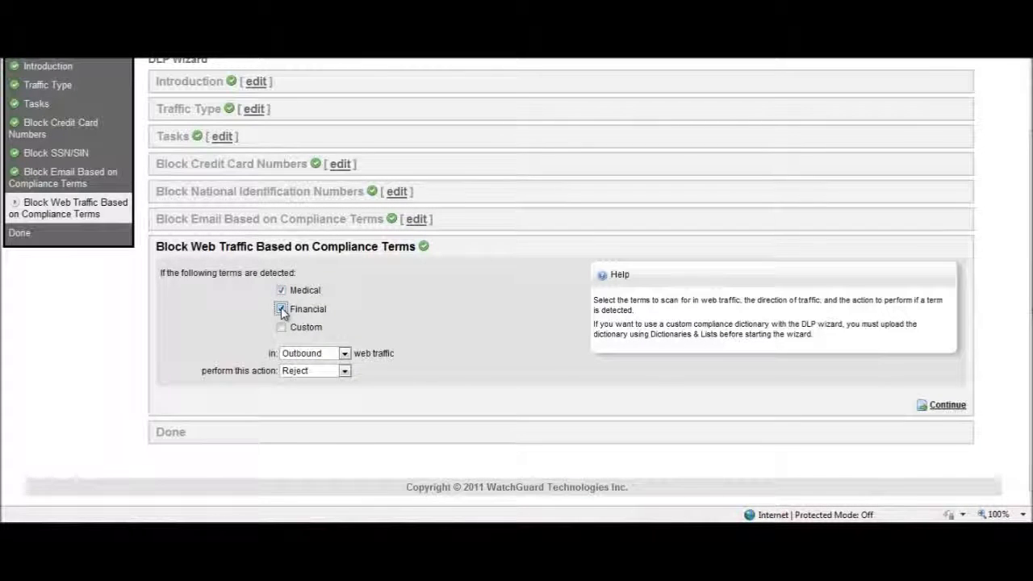
Block web traffic with Custom terms and the Medium list OCF dictionary, then click Done
{"action": "left_click", "coordinate": [282, 327]}
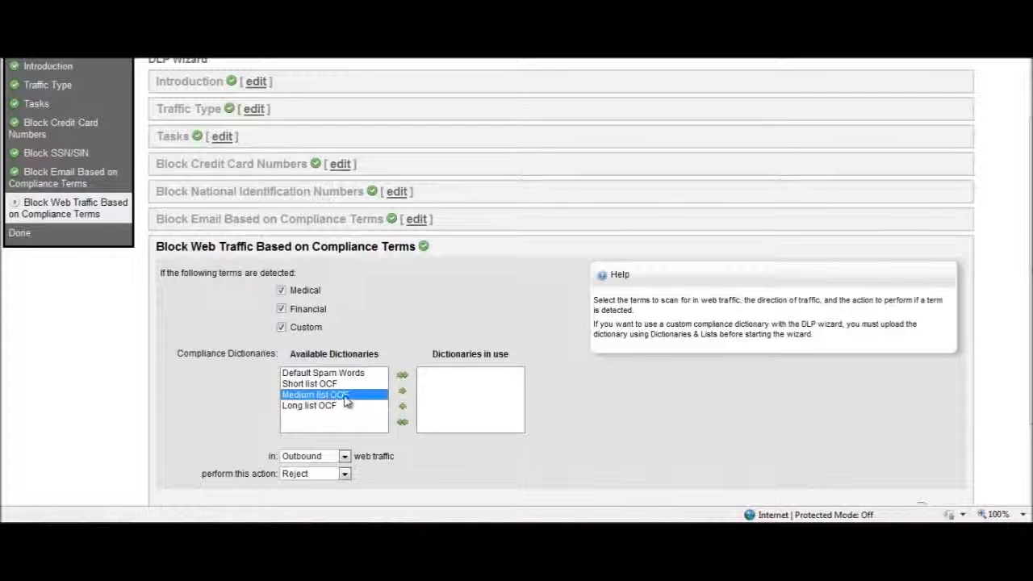
{"action": "left_click", "coordinate": [401, 373]}
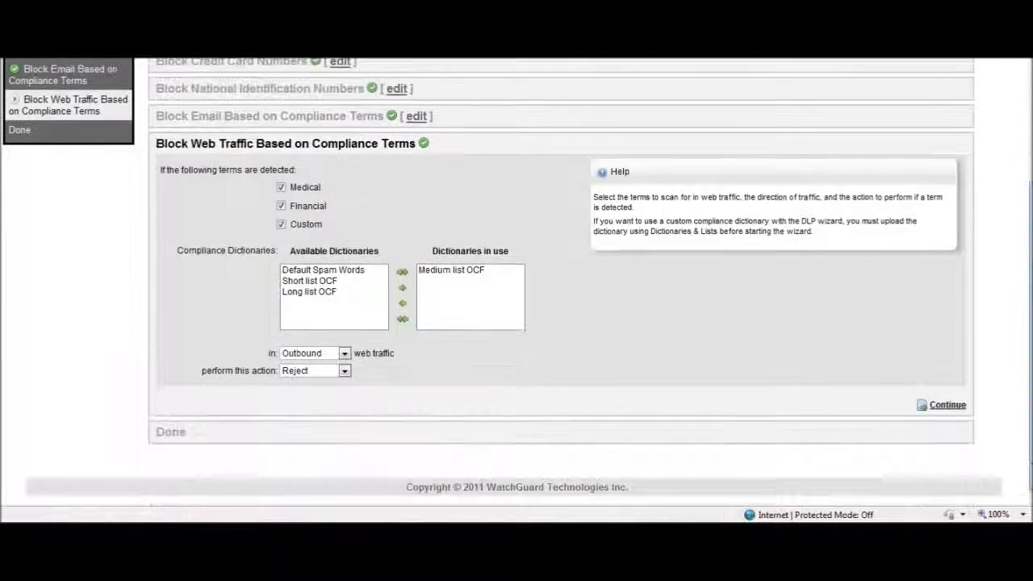
{"action": "left_click", "coordinate": [345, 353]}
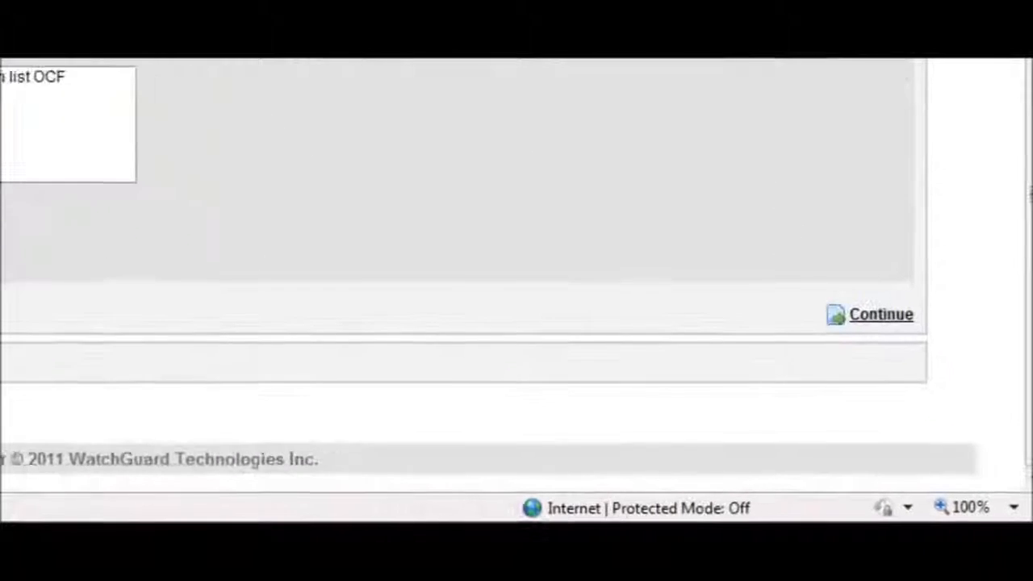
{"action": "left_click", "coordinate": [881, 314]}
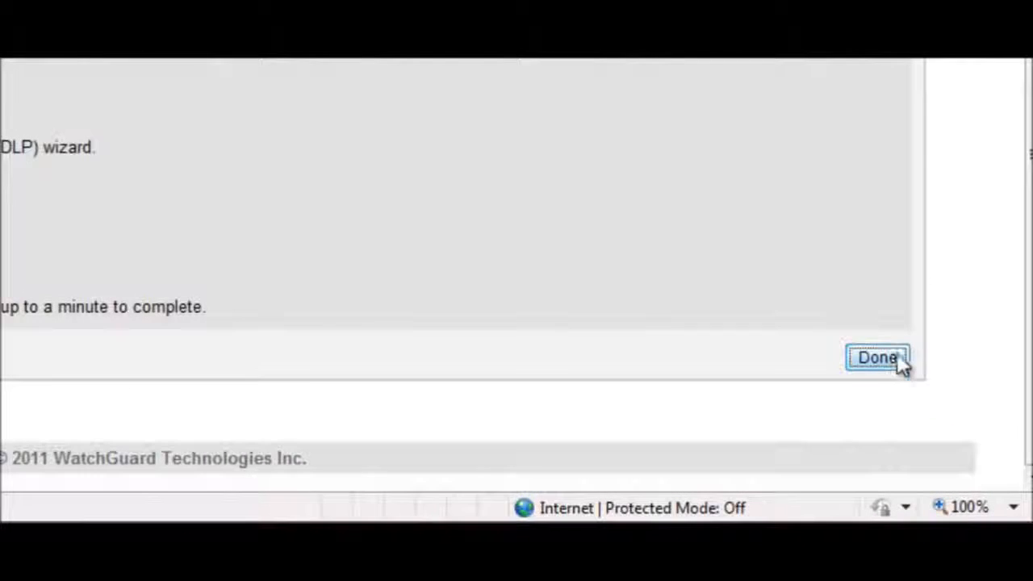